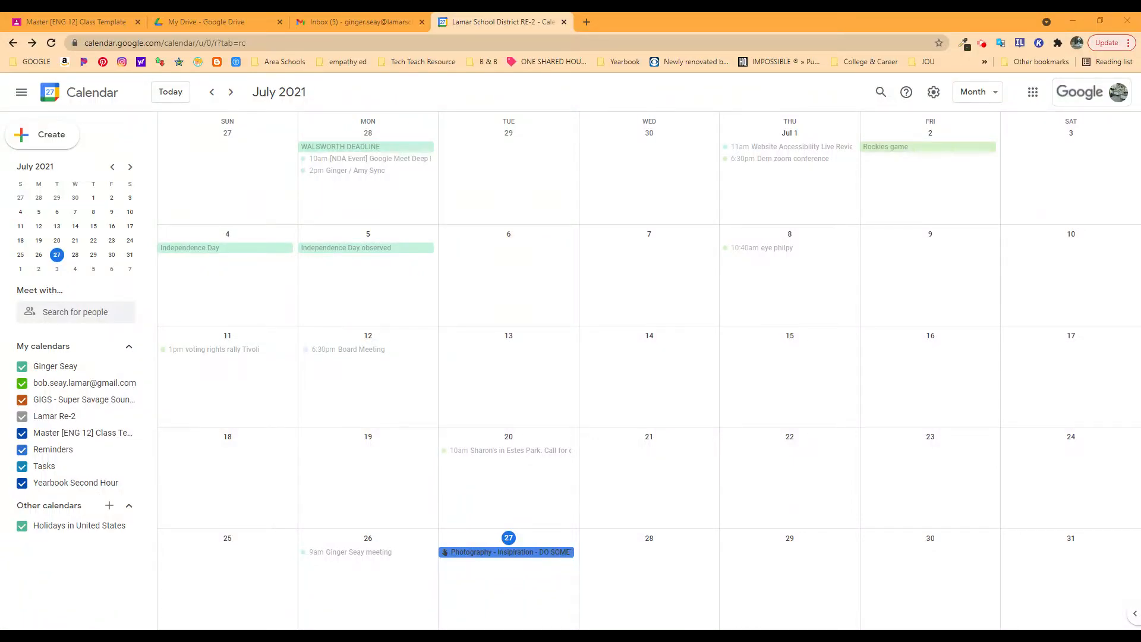
- Remove the green shared account calendar from My calendars
click(1034, 92)
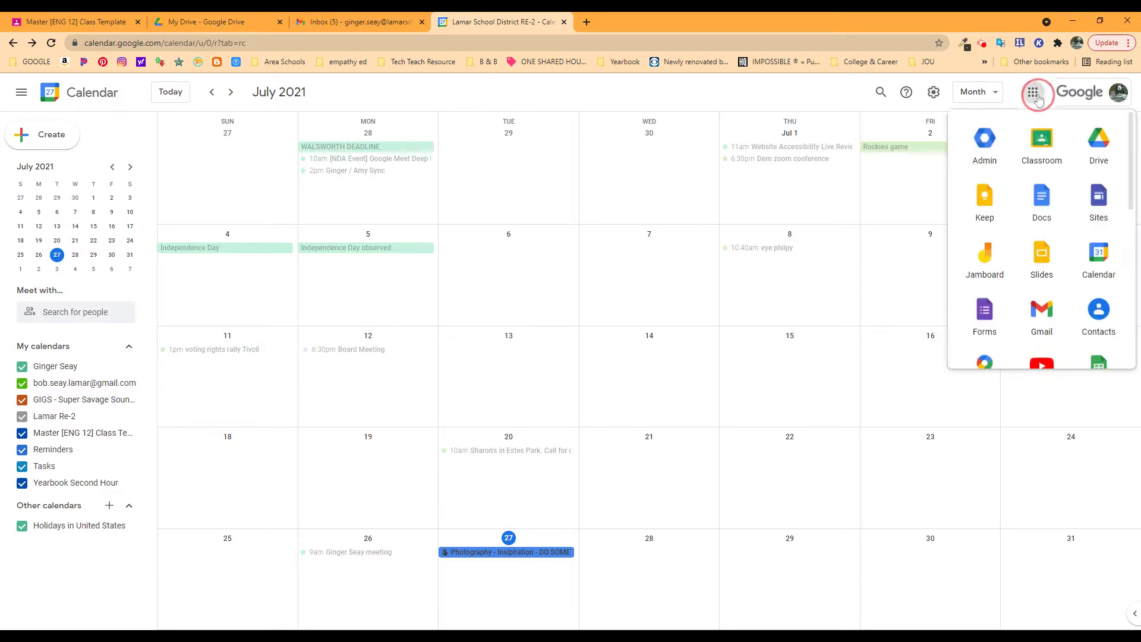
mouse_move(1098, 258)
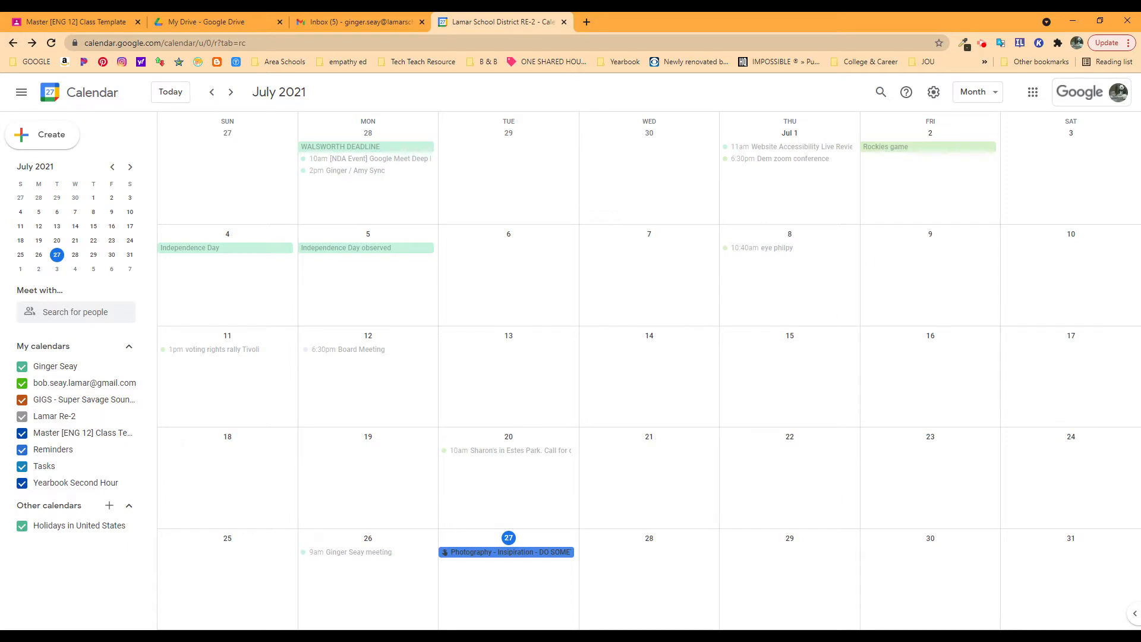
mouse_move(57, 367)
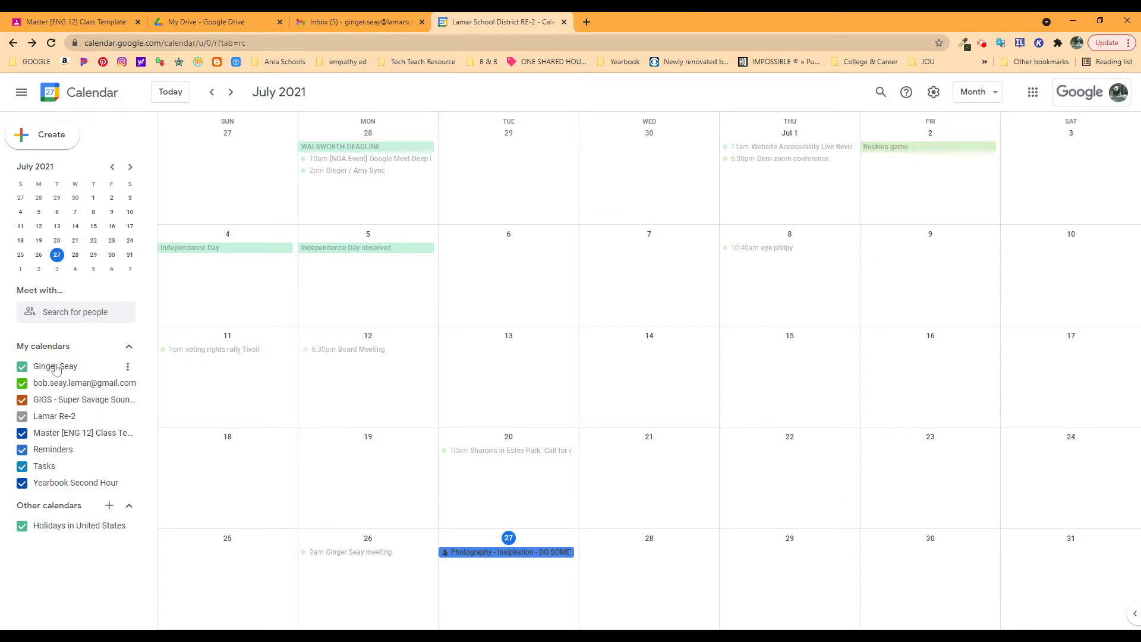
mouse_move(53, 451)
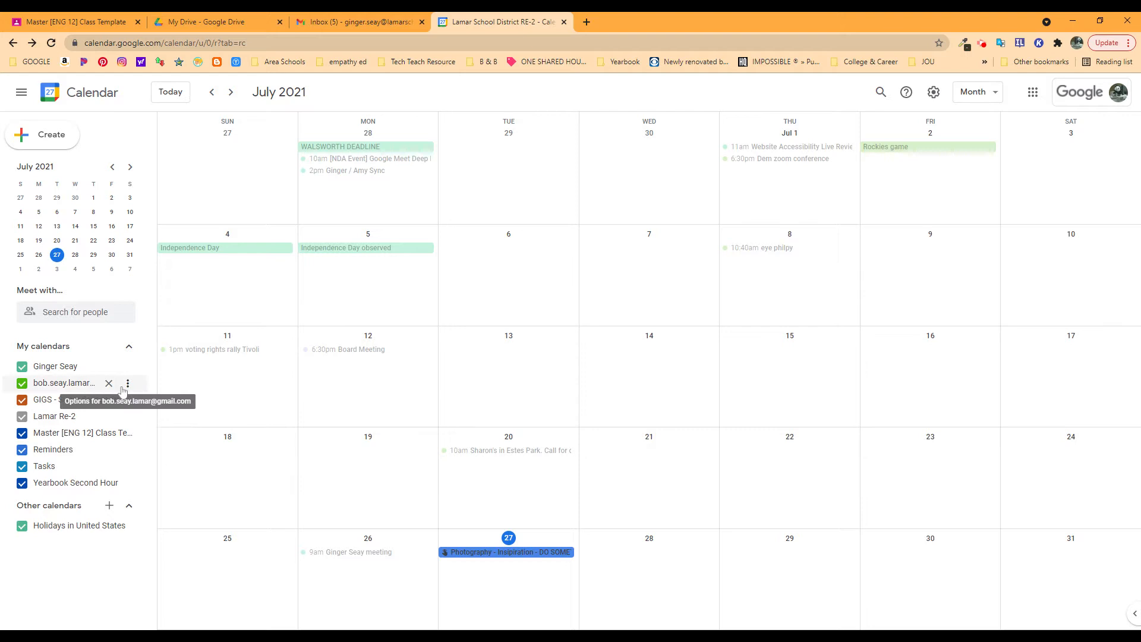
click(126, 383)
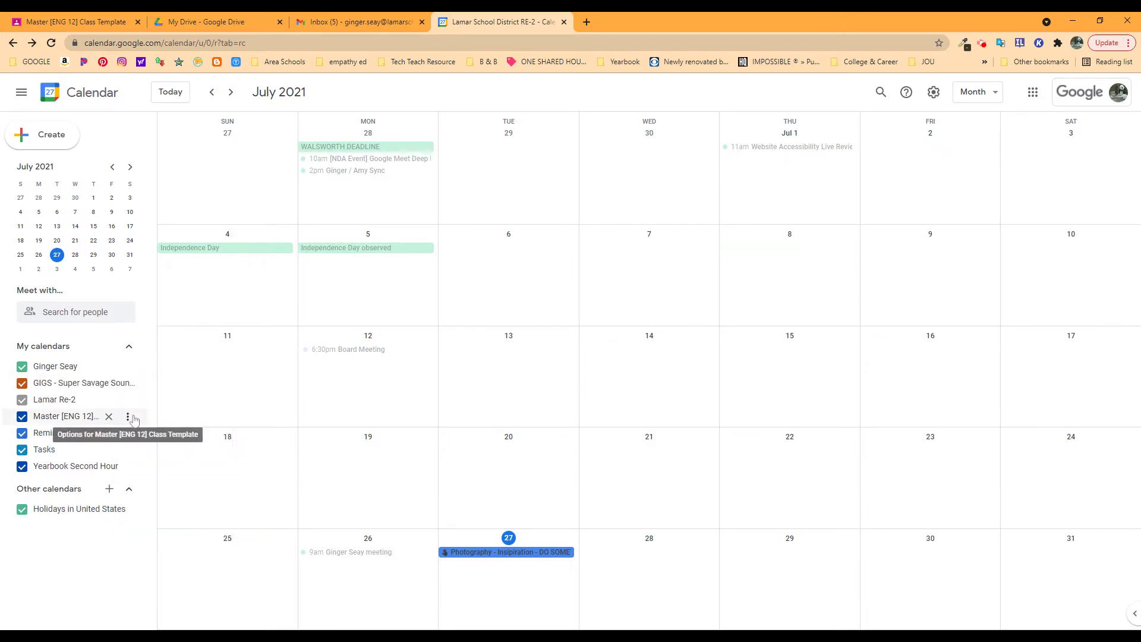
mouse_move(129, 419)
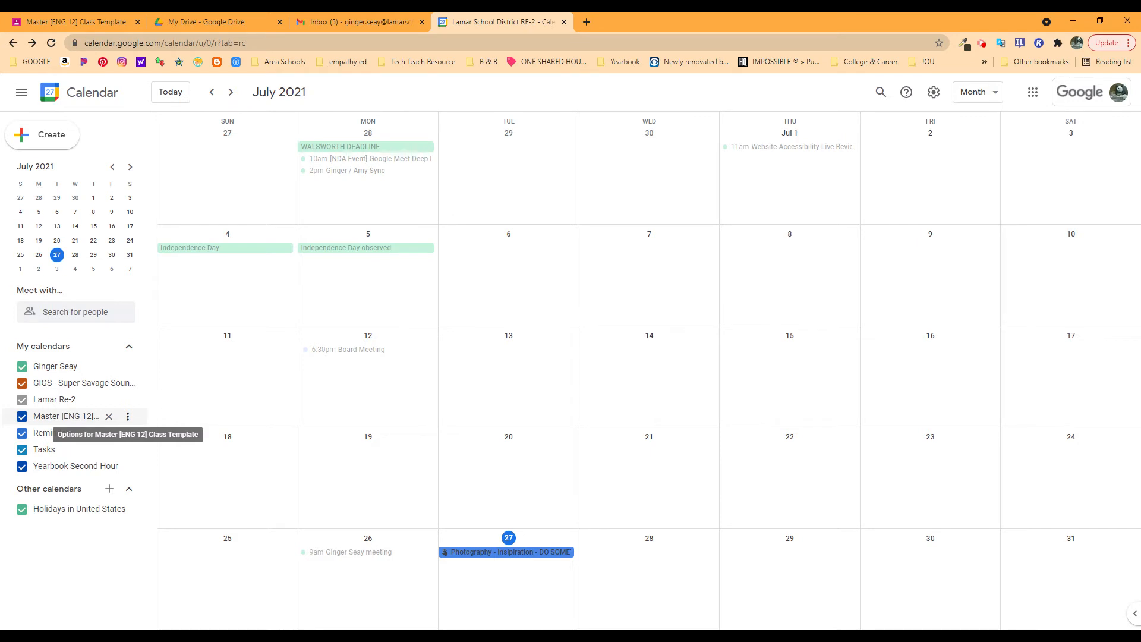
mouse_move(137, 466)
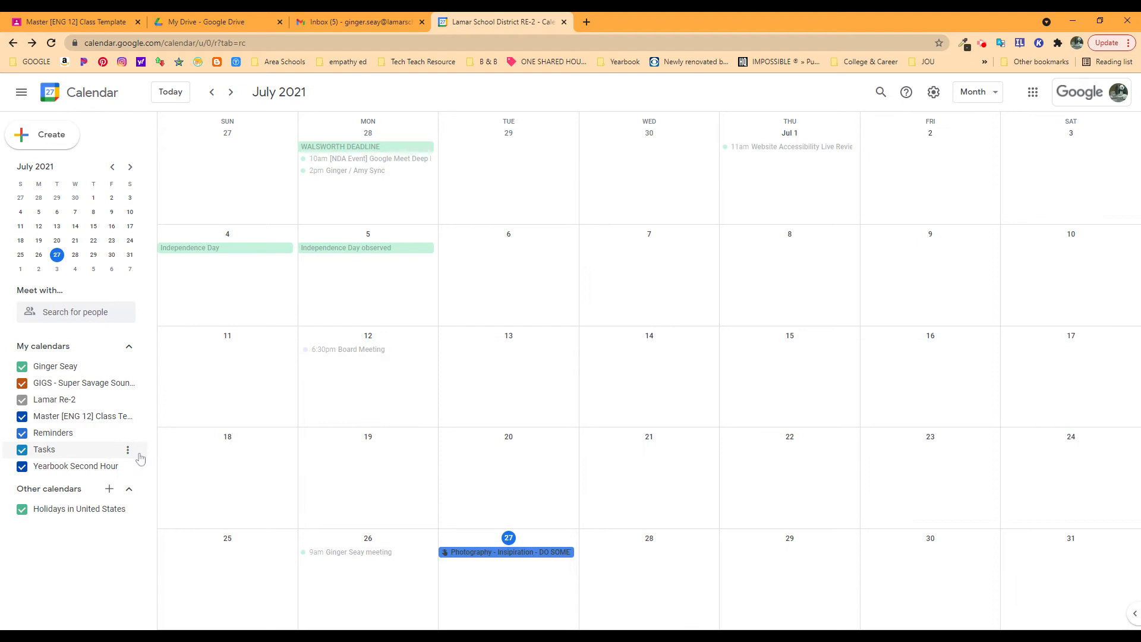
mouse_move(127, 450)
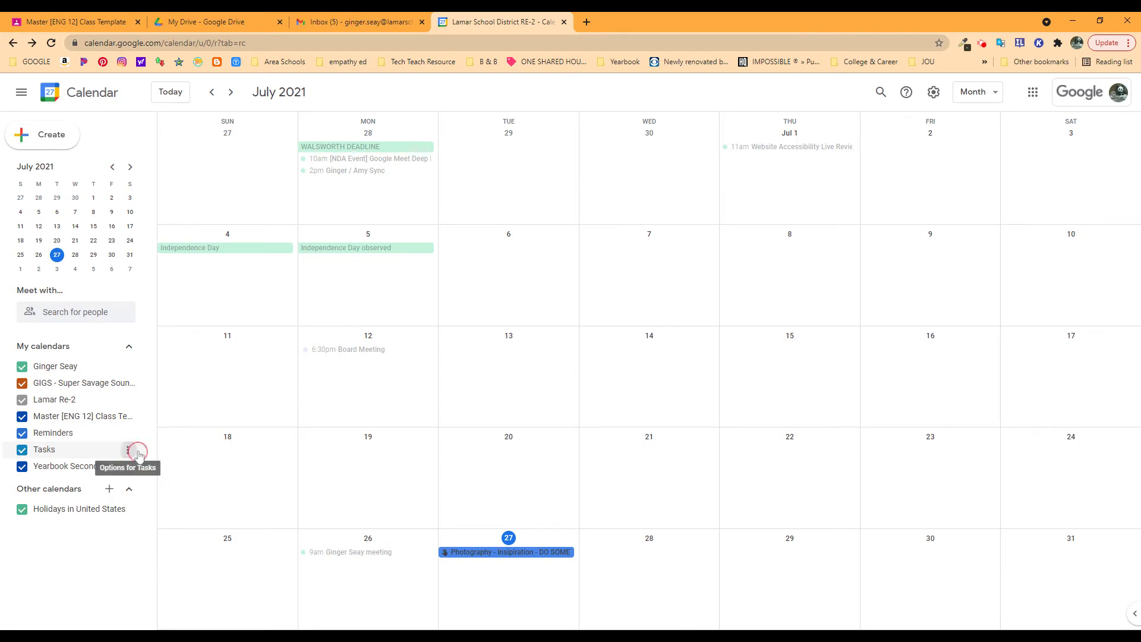
- Uncheck the Tasks calendar so tasks disappear from July
click(127, 433)
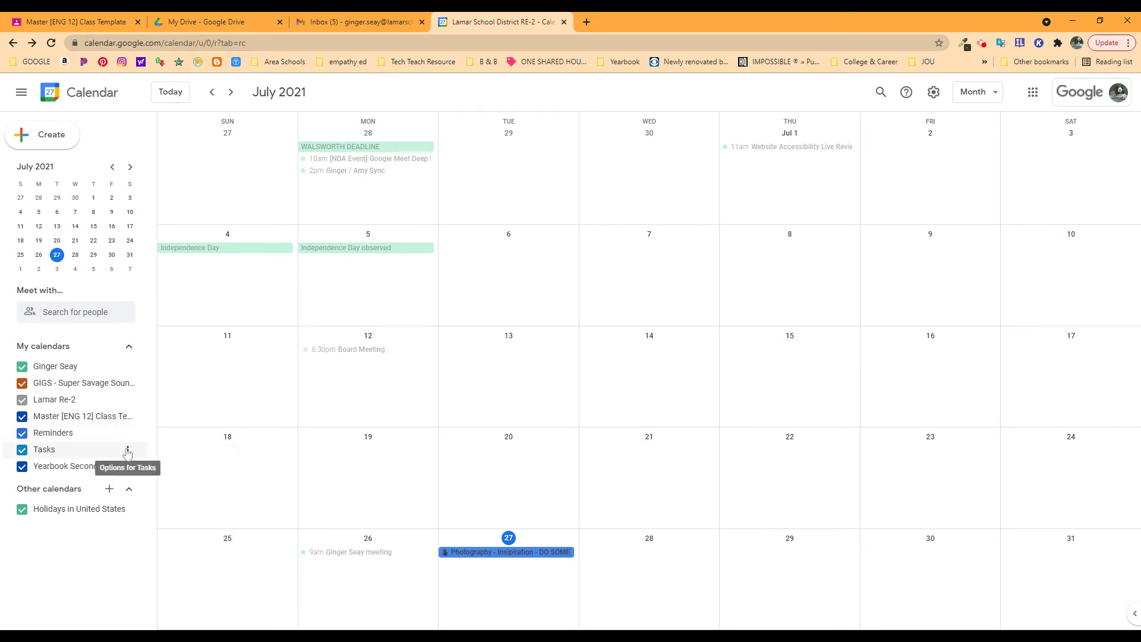
click(22, 449)
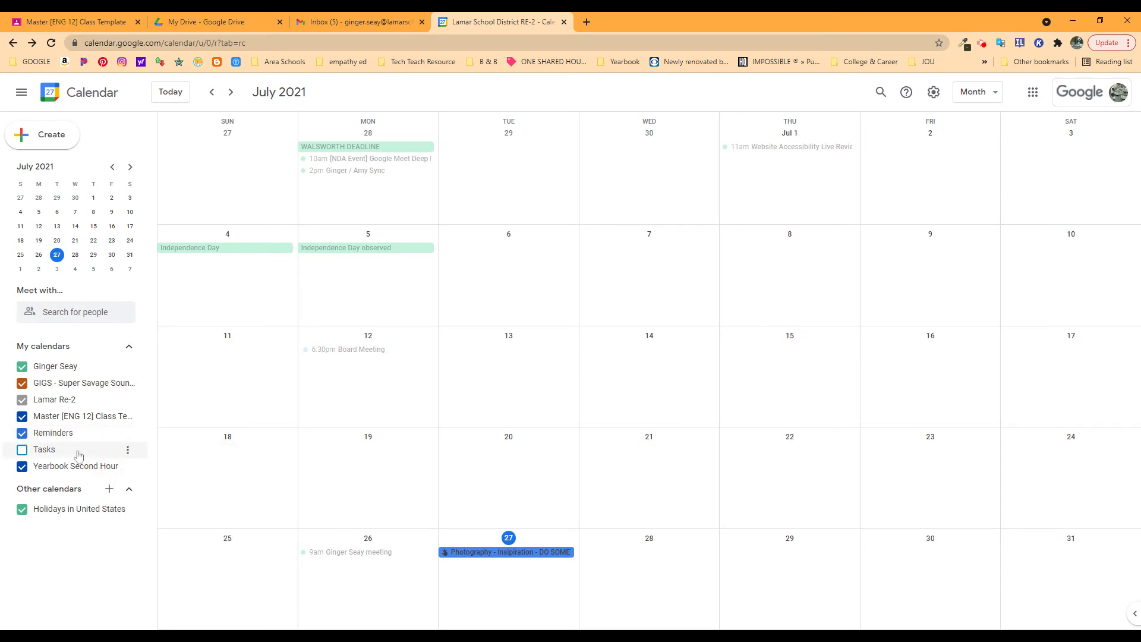
mouse_move(298, 501)
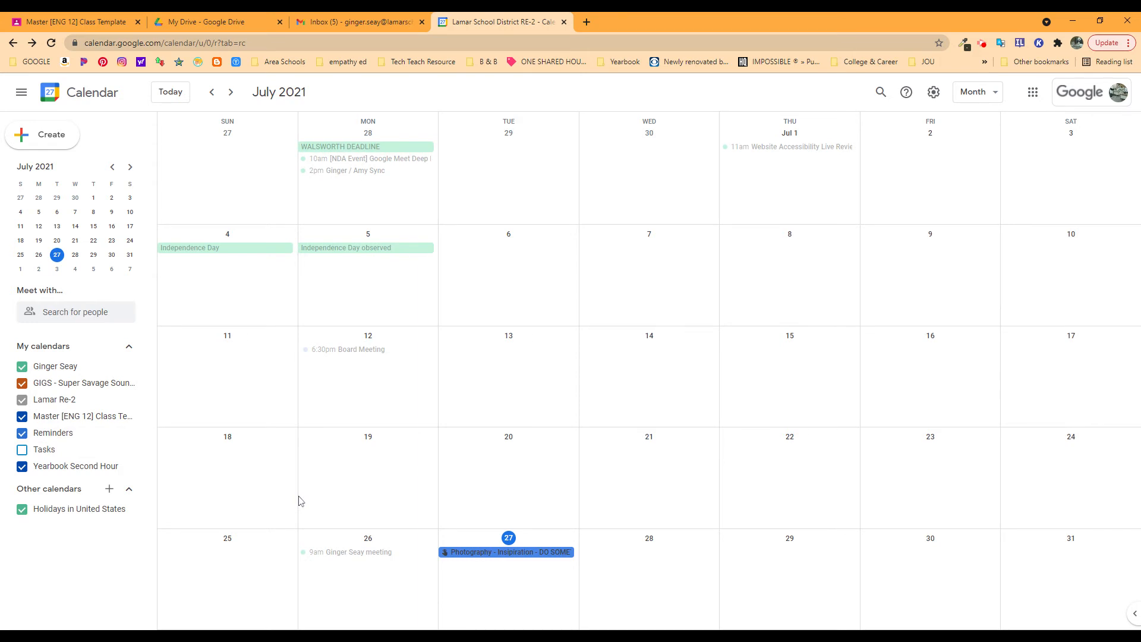
mouse_move(275, 513)
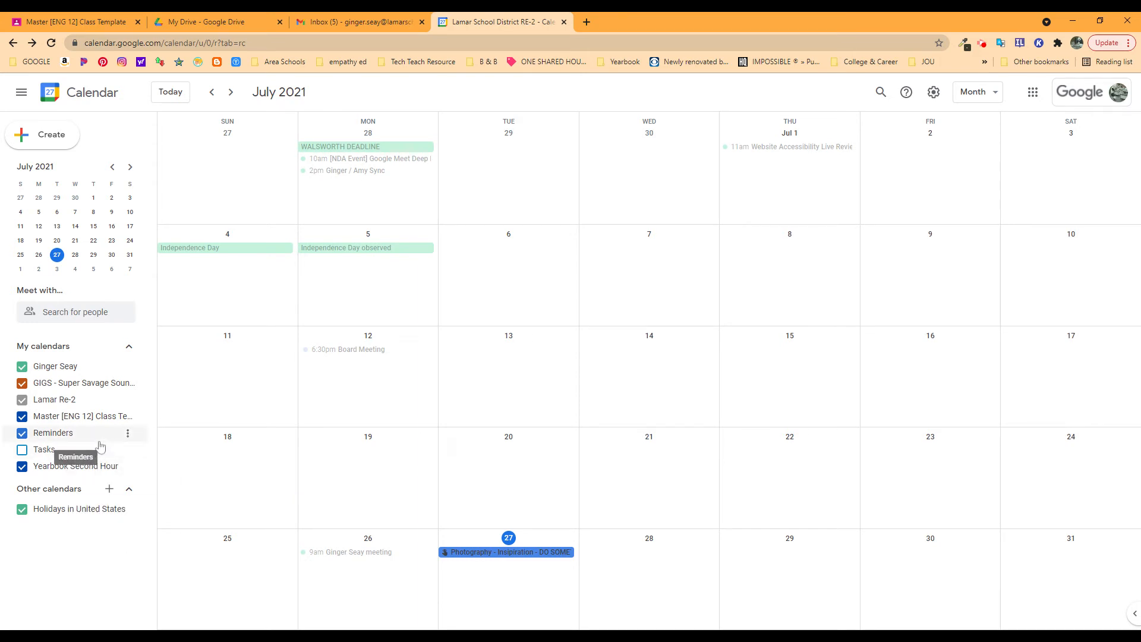
- Uncheck Reminders to hide the July 27 Photography reminder
click(22, 432)
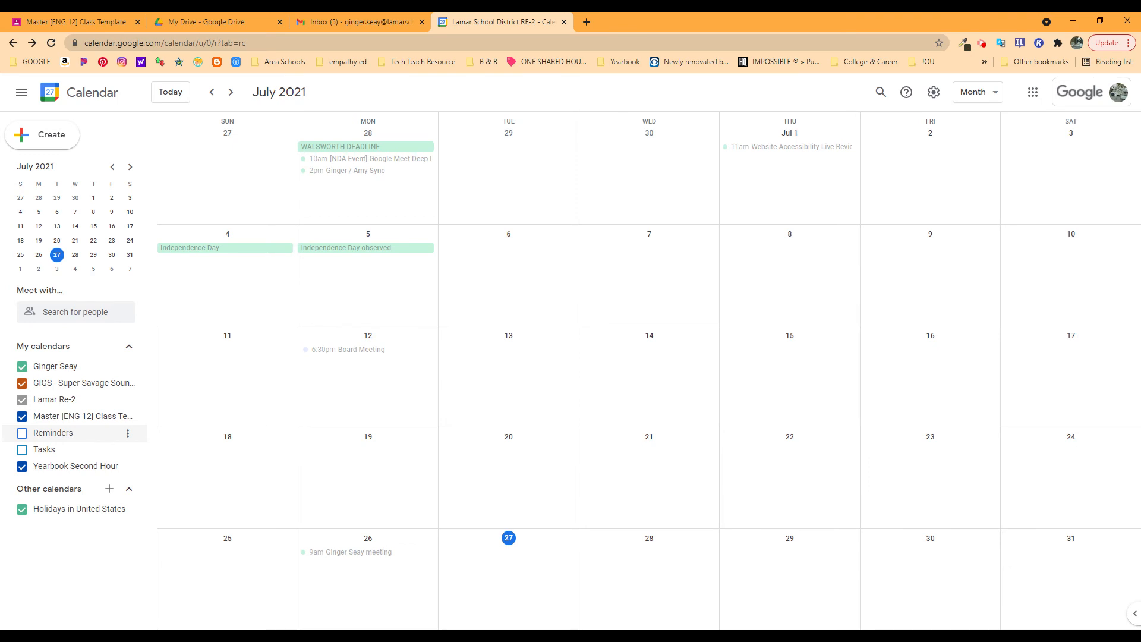
mouse_move(201, 428)
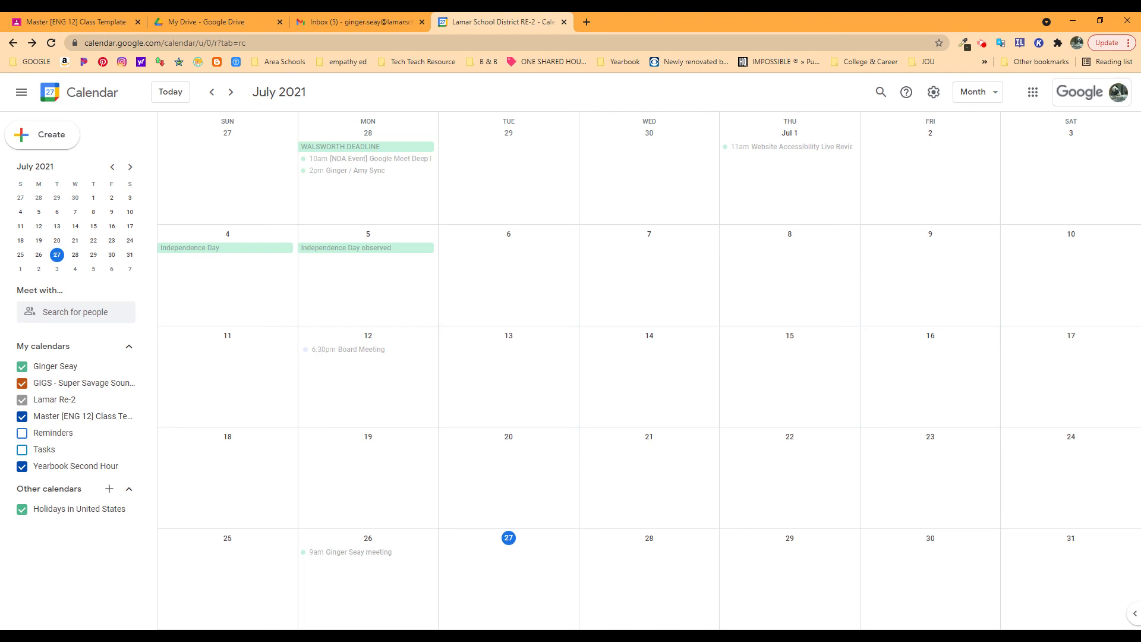
mouse_move(305, 406)
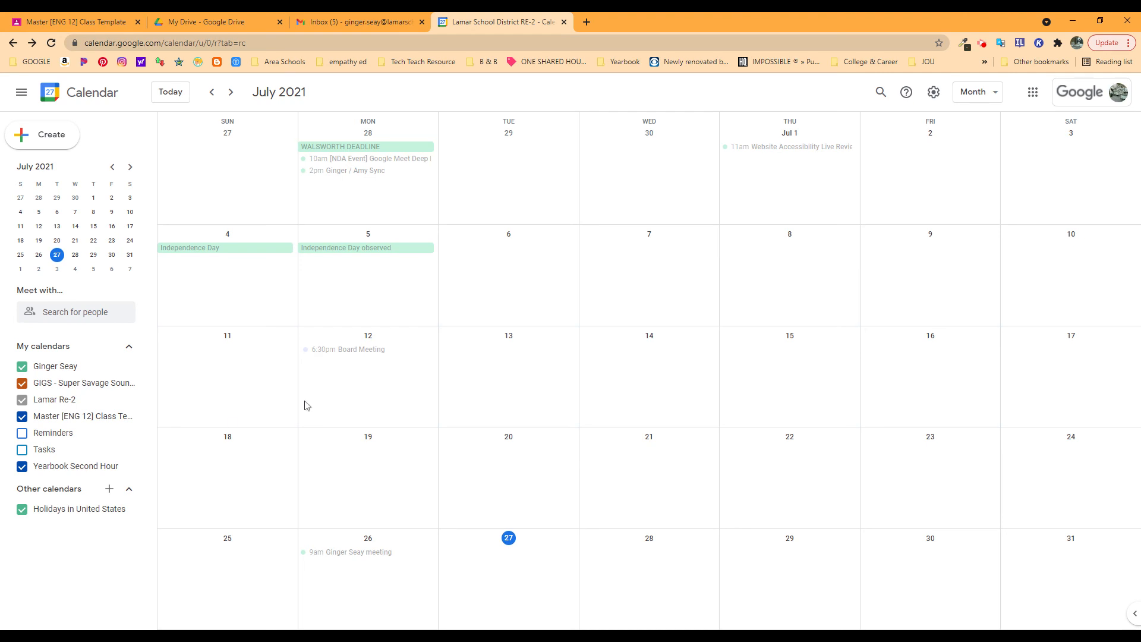
mouse_move(502, 399)
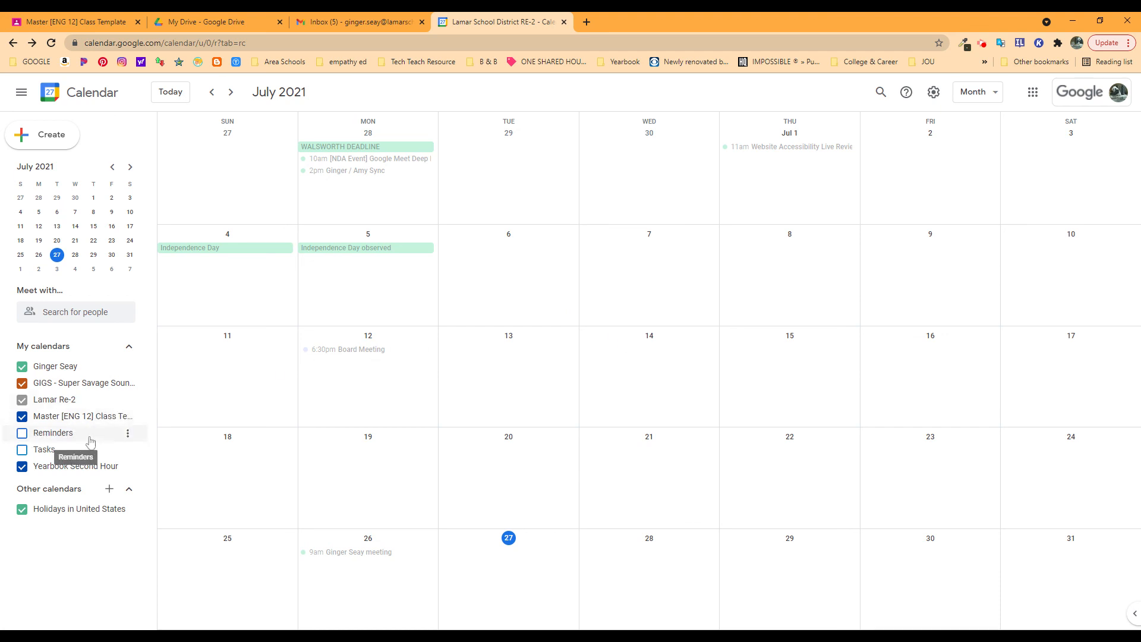
mouse_move(90, 442)
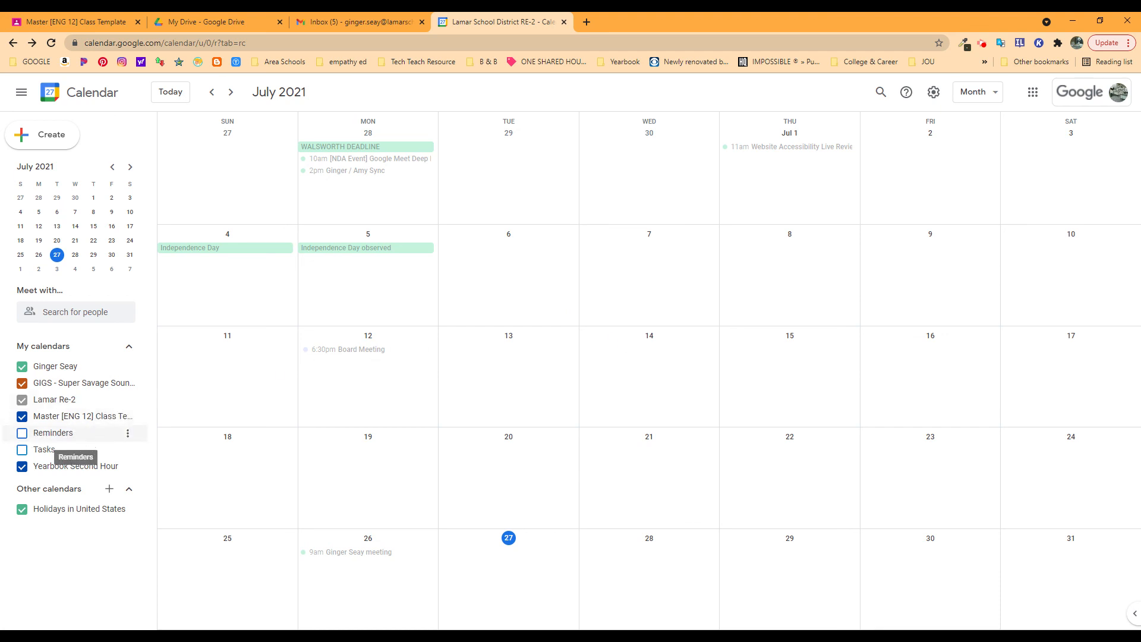
mouse_move(121, 446)
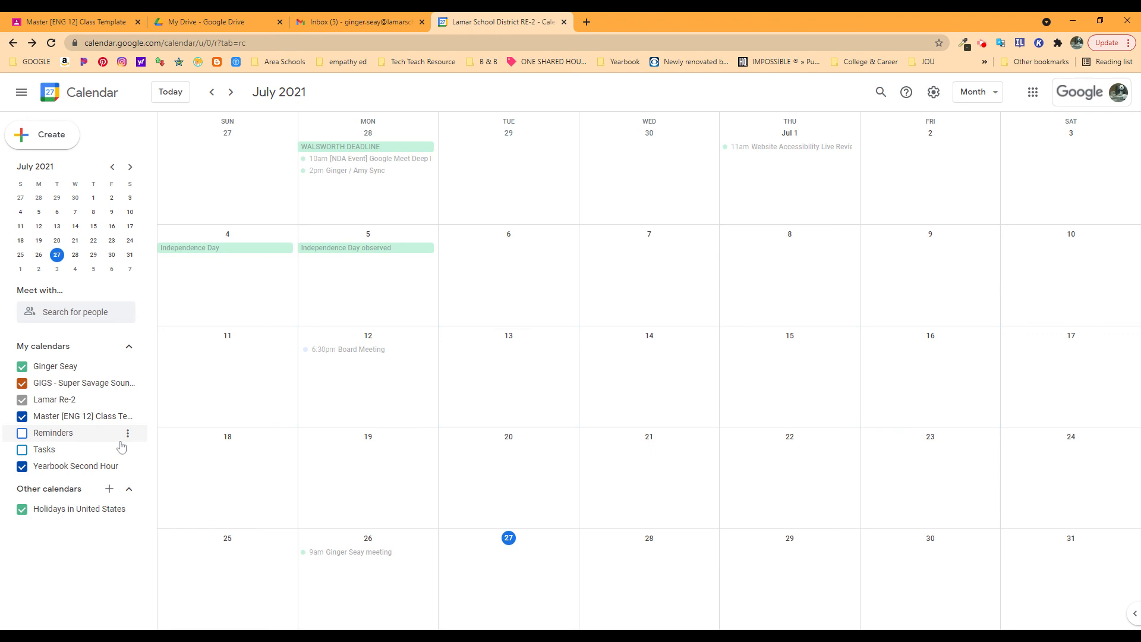